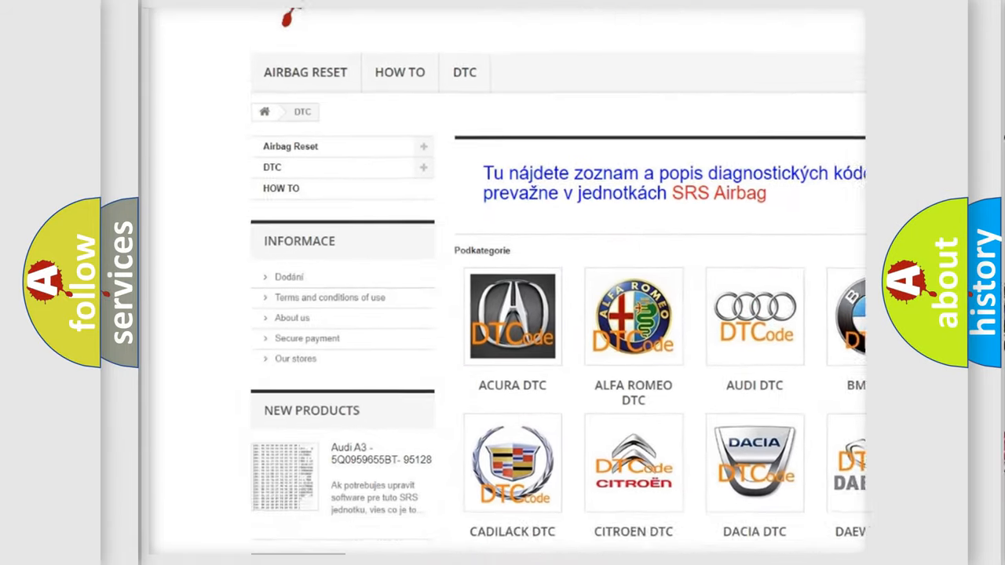
scroll("down", 3)
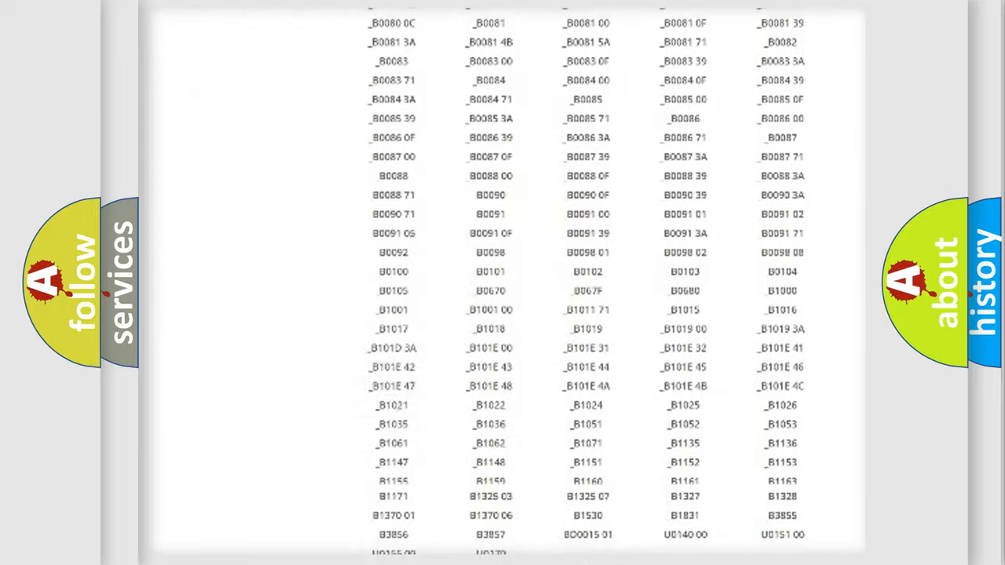
scroll("up", 3)
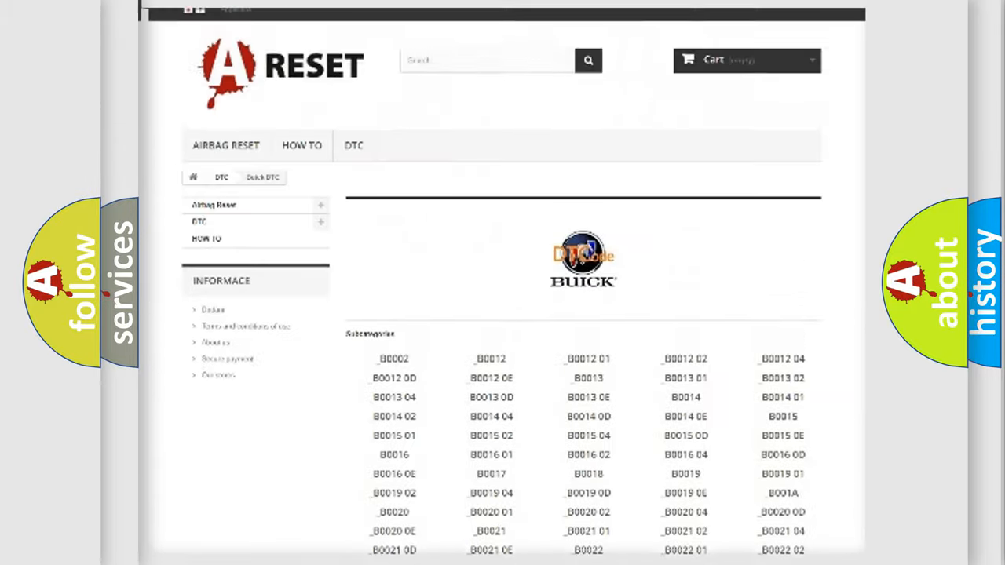